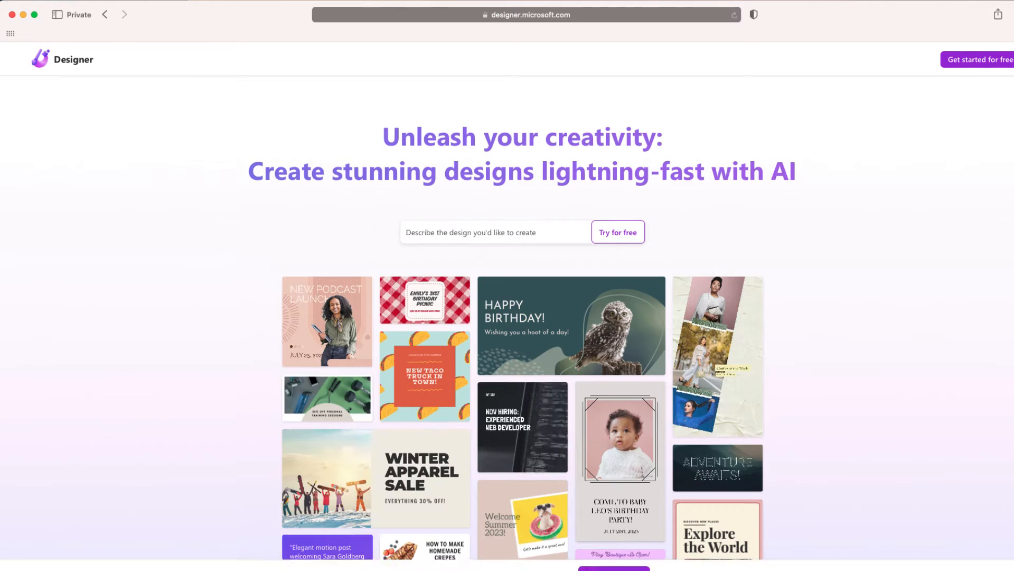
# - Enter Designer via 'Get started for free' to reach the home page of AI tools
pyautogui.scroll(-3)
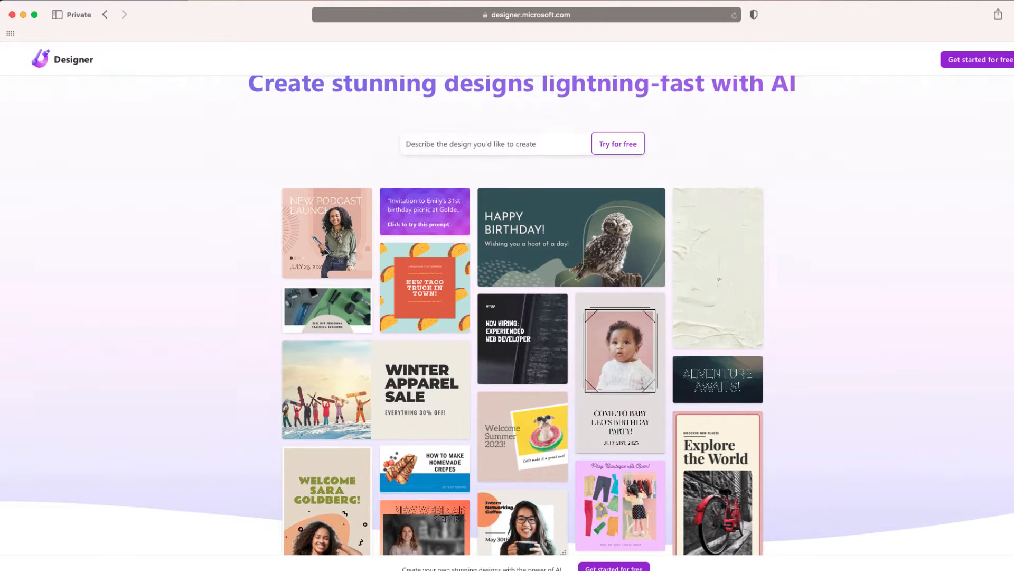
pyautogui.scroll(3)
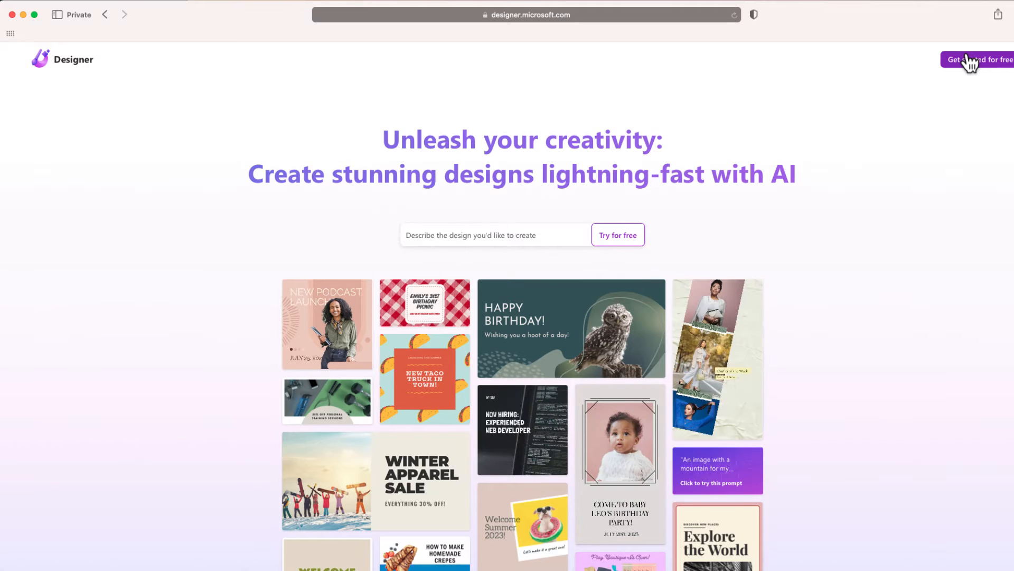
pyautogui.click(980, 59)
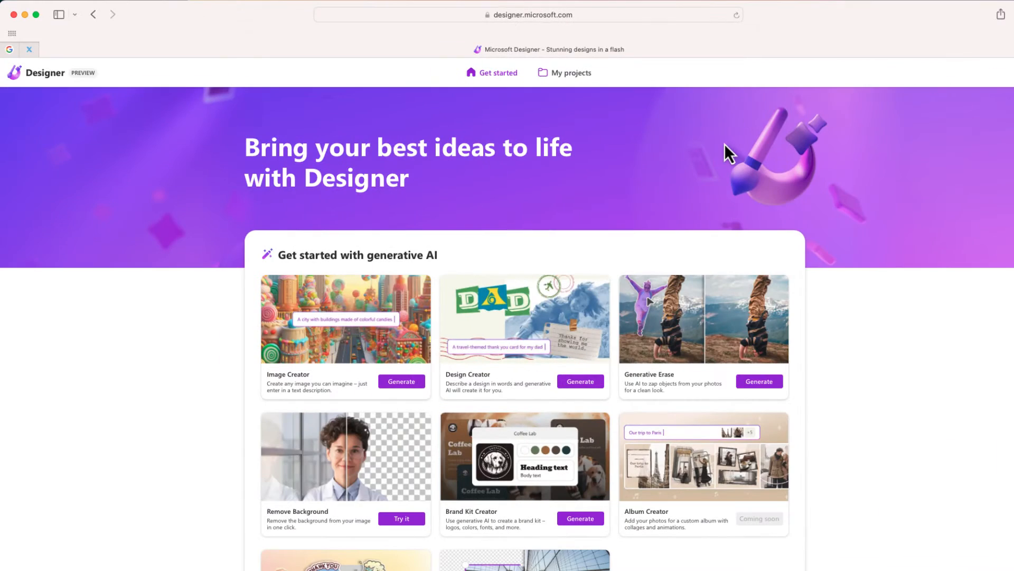
pyautogui.moveTo(607, 192)
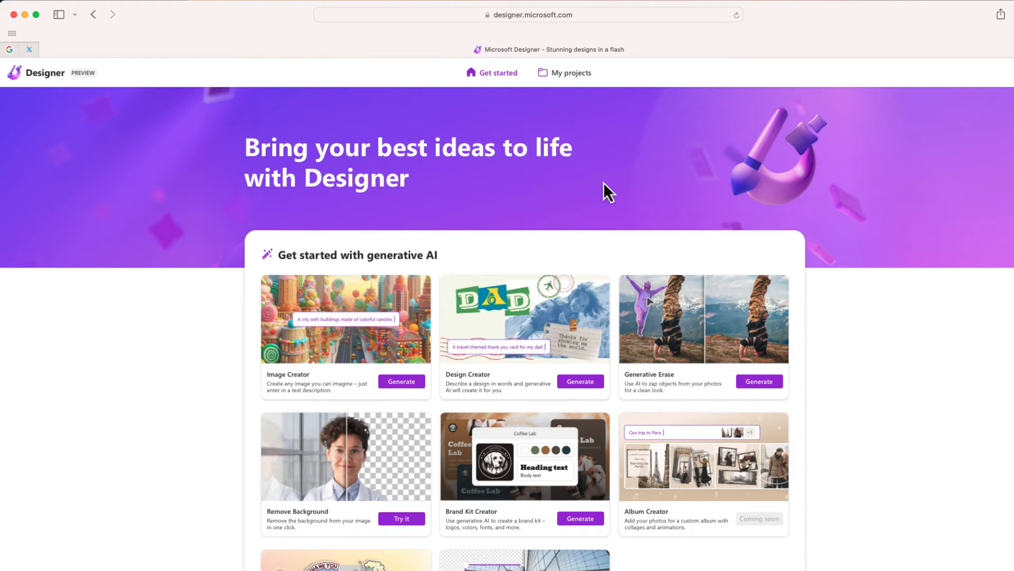
# - Fill the LEGO minifig template with male, black curly hair, brown eyes, short black beard, nike shoes
pyautogui.click(401, 381)
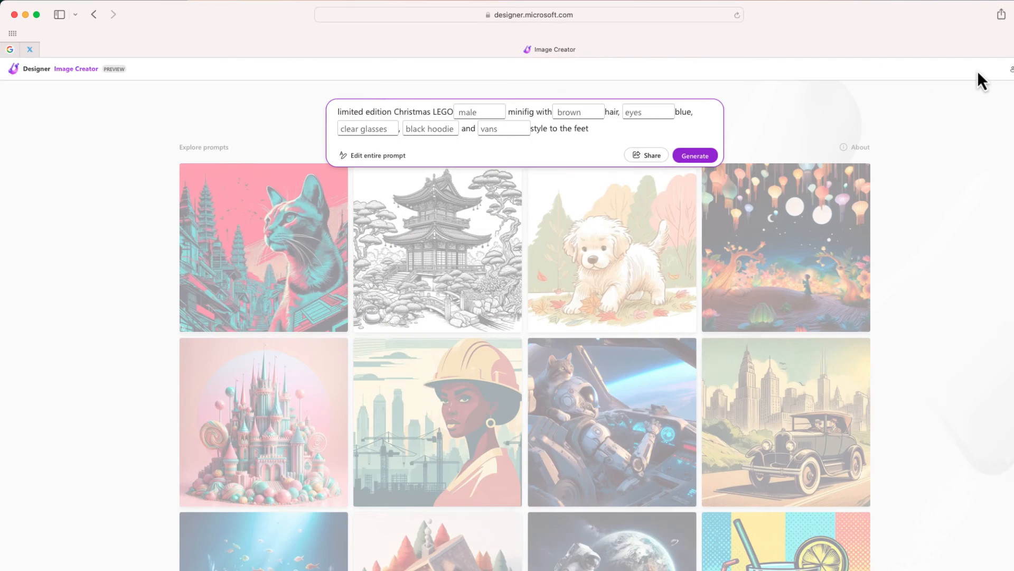
pyautogui.moveTo(367, 106)
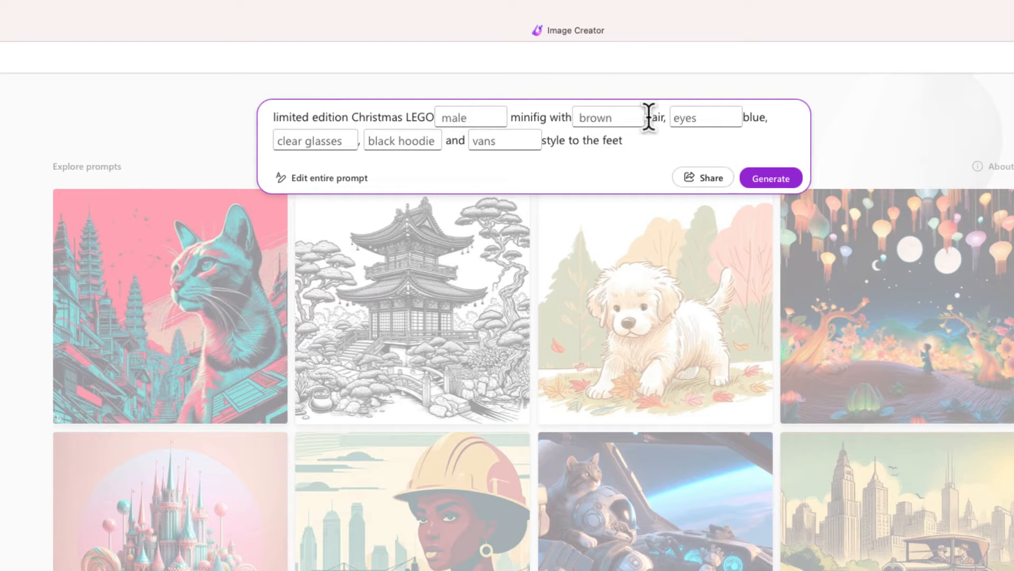
pyautogui.click(606, 116)
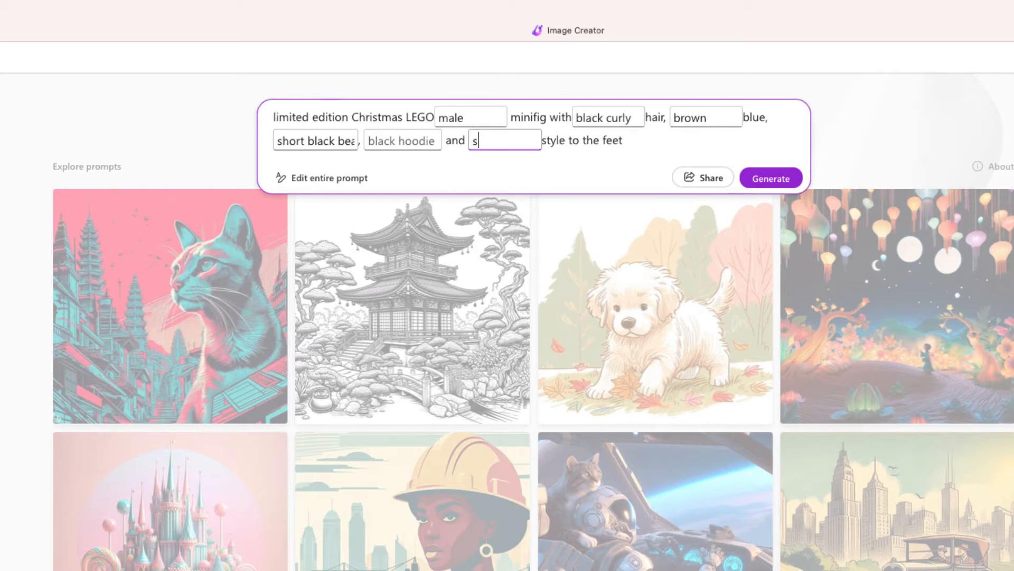
pyautogui.write('ike')
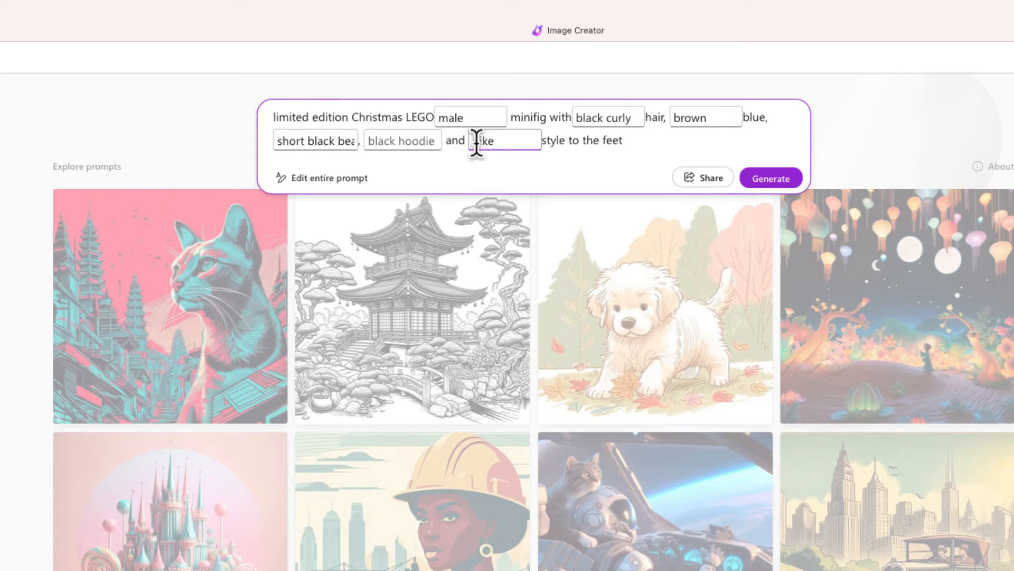
pyautogui.write('nike')
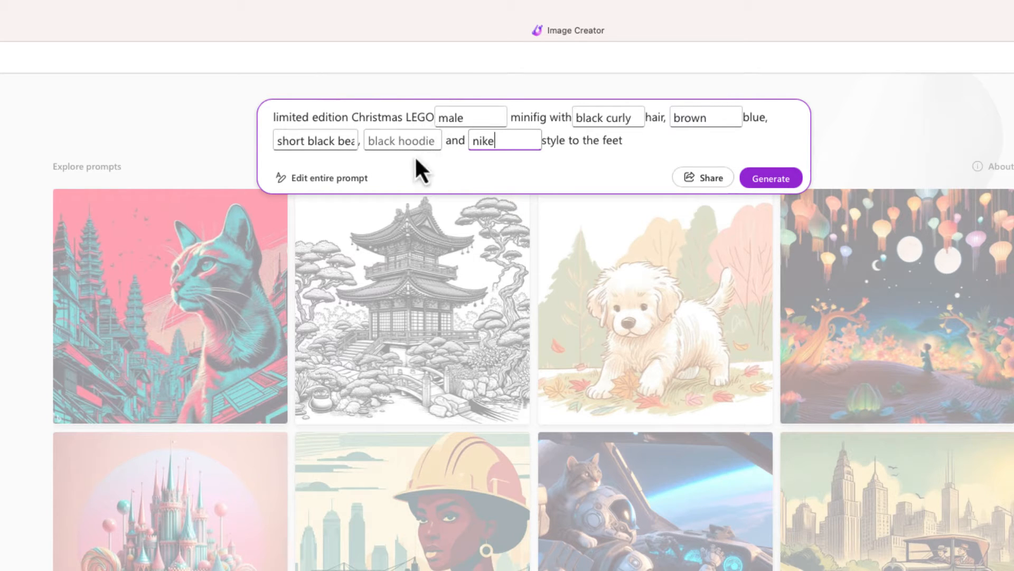
# - Rewrite the prompt as free text with 'blue polo shirt, khaki pants' and start generation
pyautogui.click(327, 178)
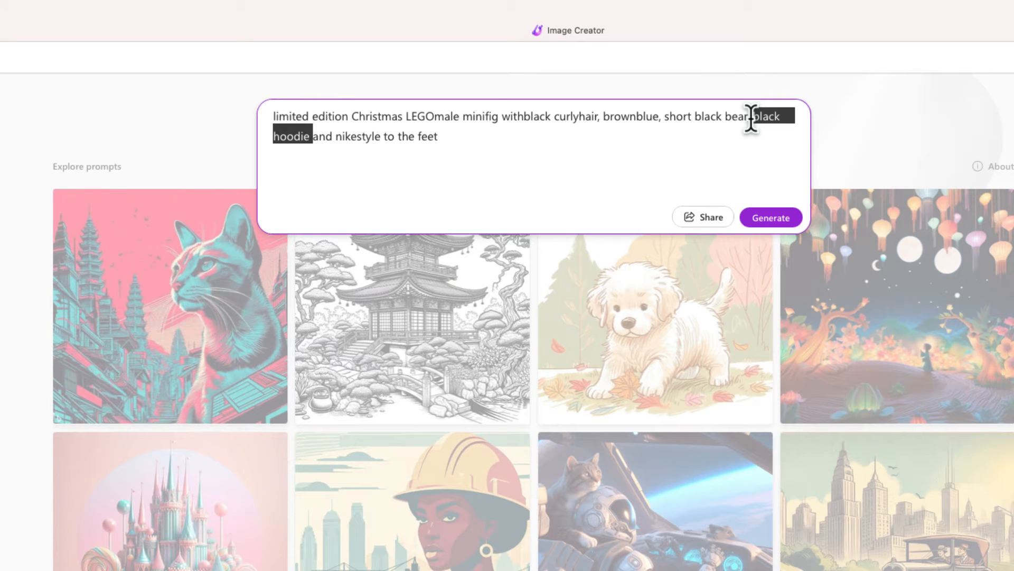
pyautogui.write('blue polo shirt, khaki pants,')
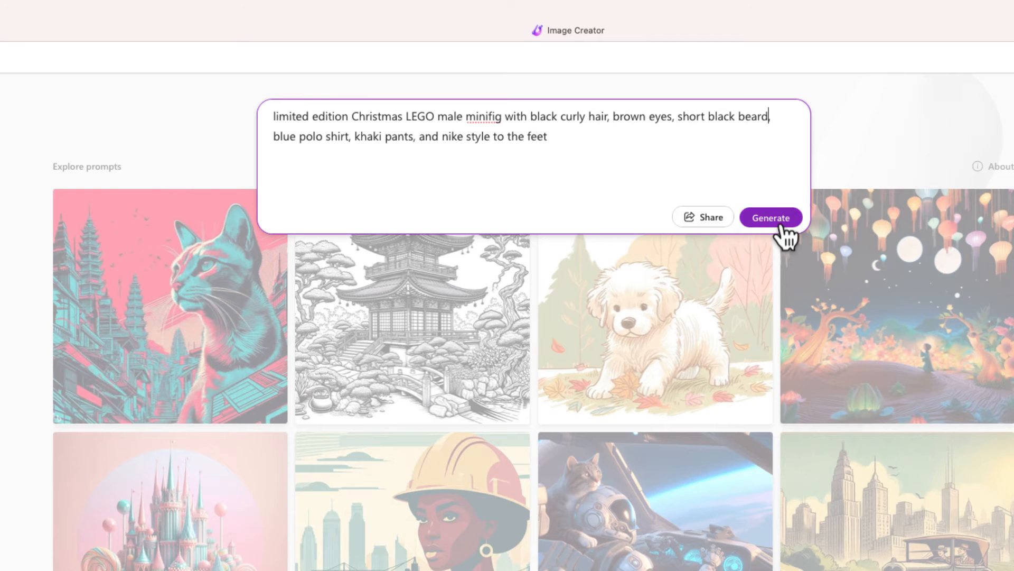
pyautogui.click(771, 217)
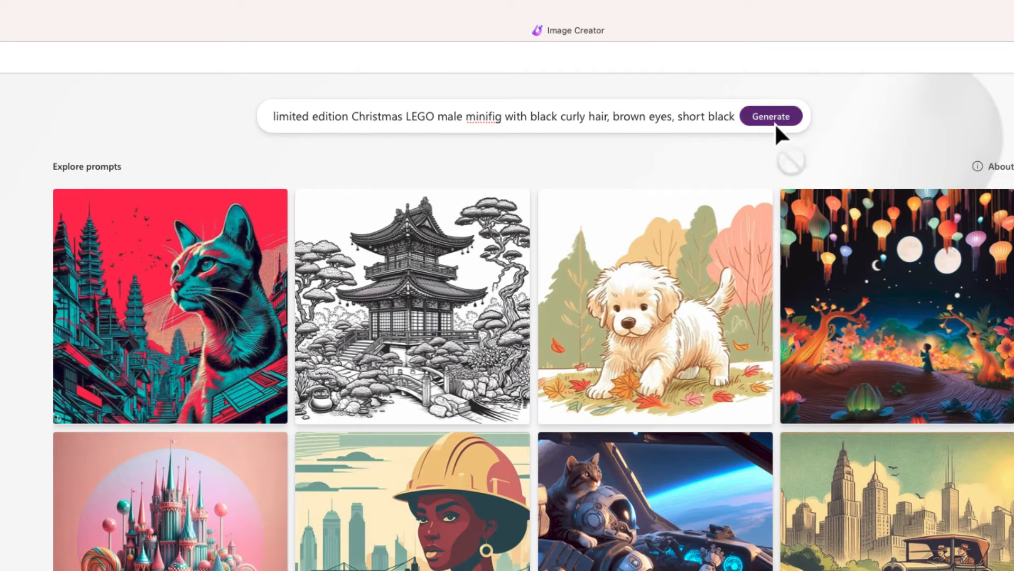
# - Download the first minifig image and the Santa-hat minifig image
pyautogui.click(770, 117)
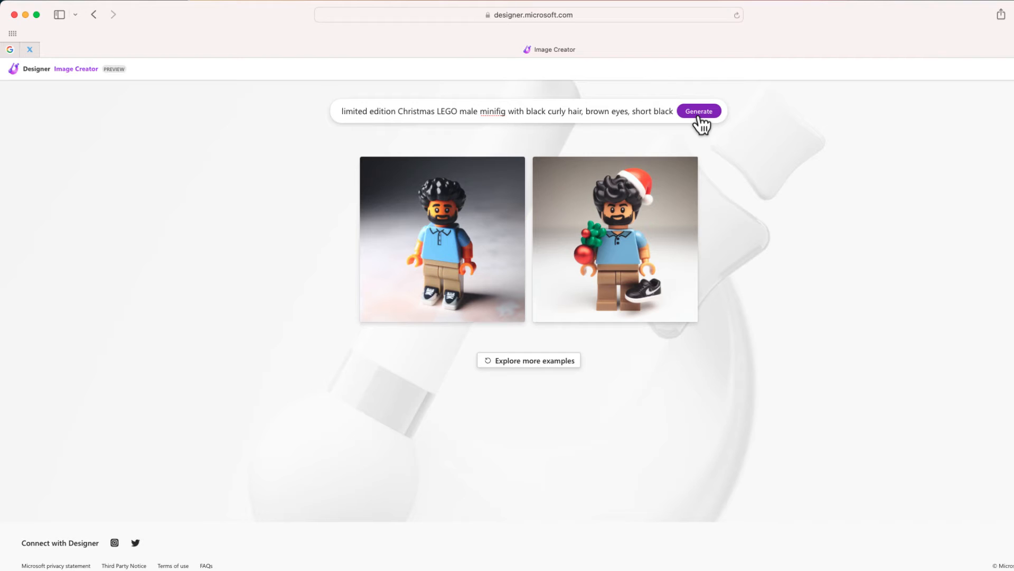
pyautogui.moveTo(489, 240)
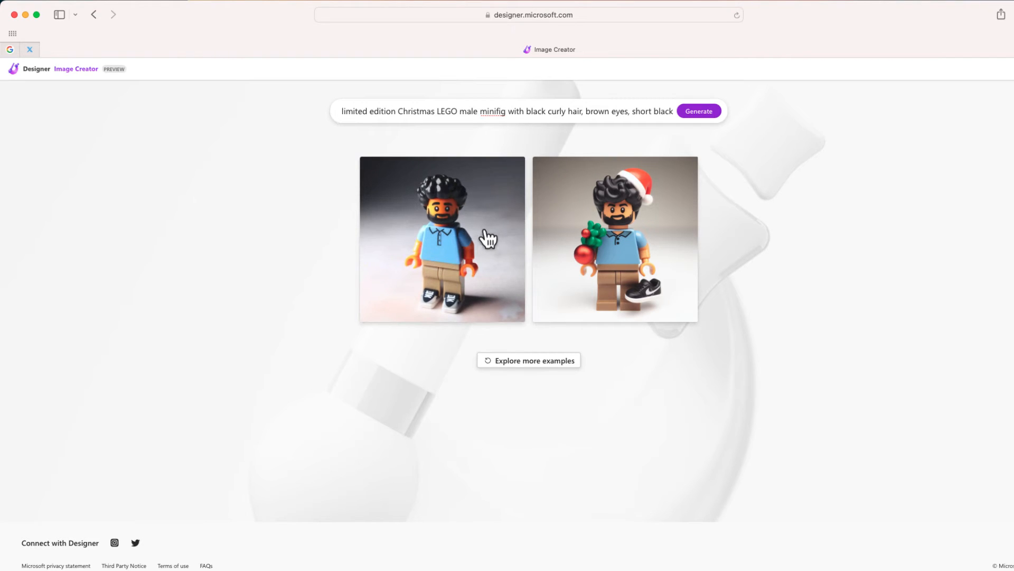
pyautogui.click(441, 238)
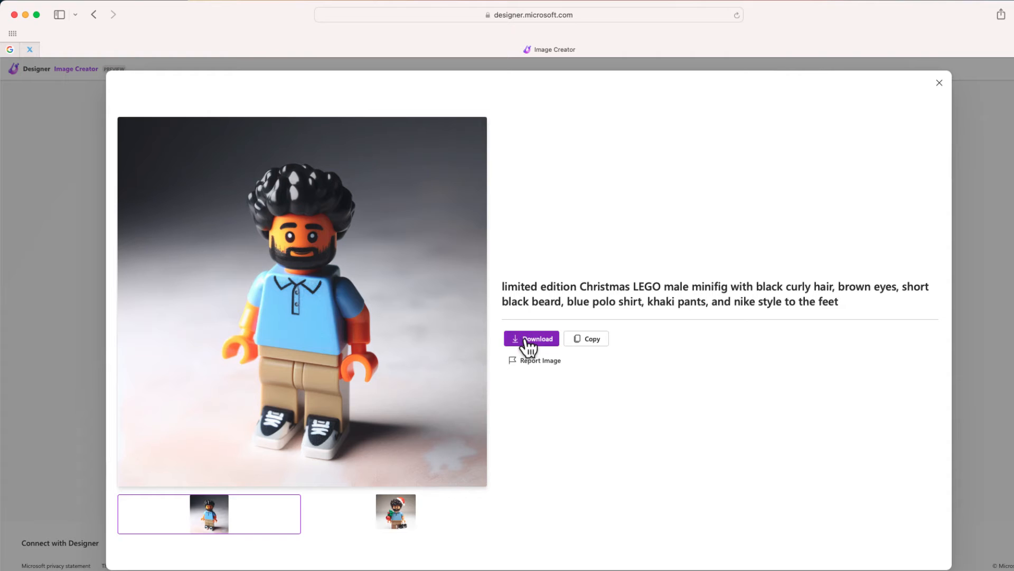
pyautogui.click(395, 514)
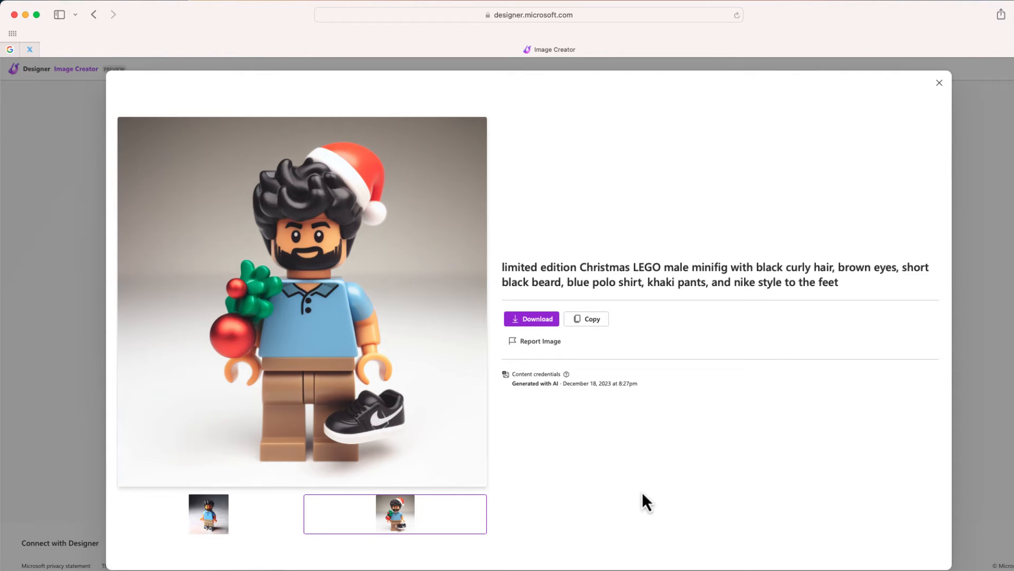
pyautogui.moveTo(545, 333)
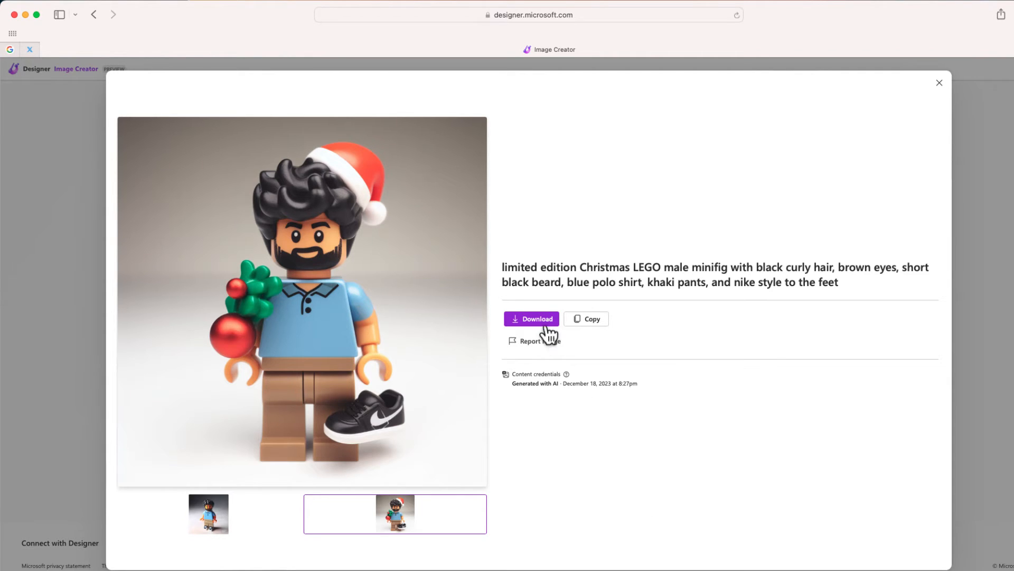
pyautogui.click(531, 318)
pyautogui.write('blue ')
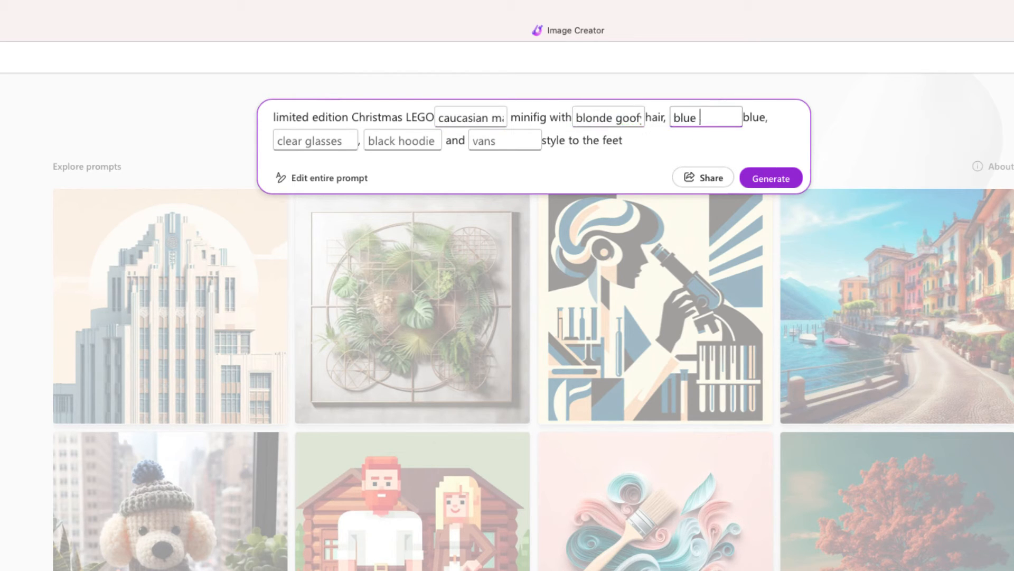
# - Add blue eyes, make the prompt free text and replace vans with 'white shoes'
pyautogui.write('eyes')
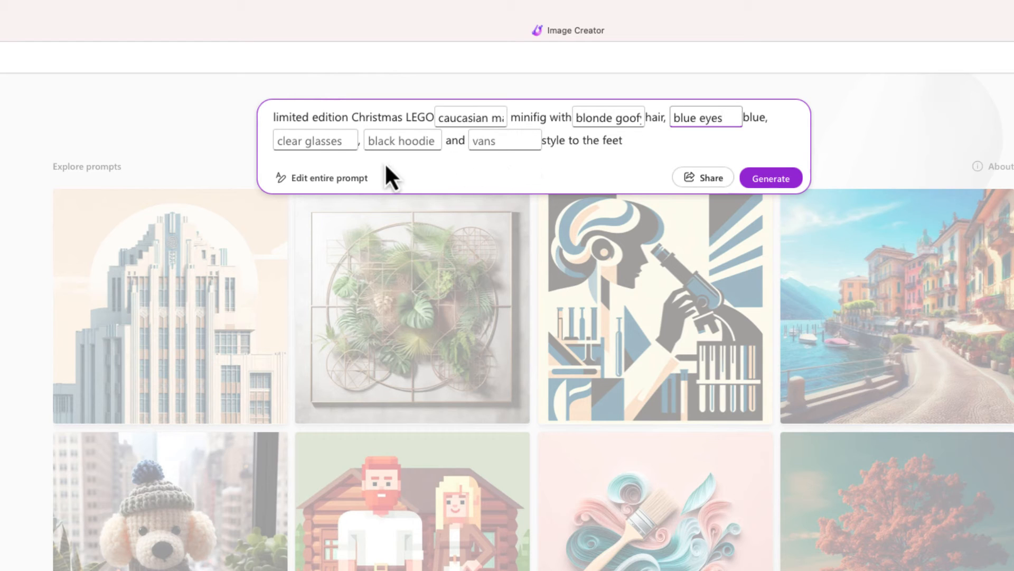
pyautogui.click(328, 178)
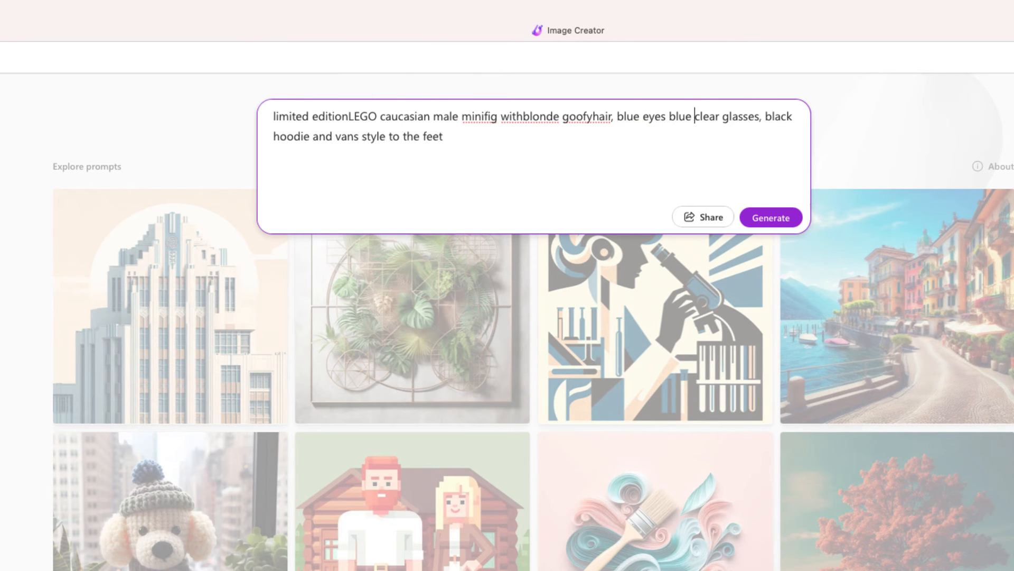
pyautogui.write('white shoes')
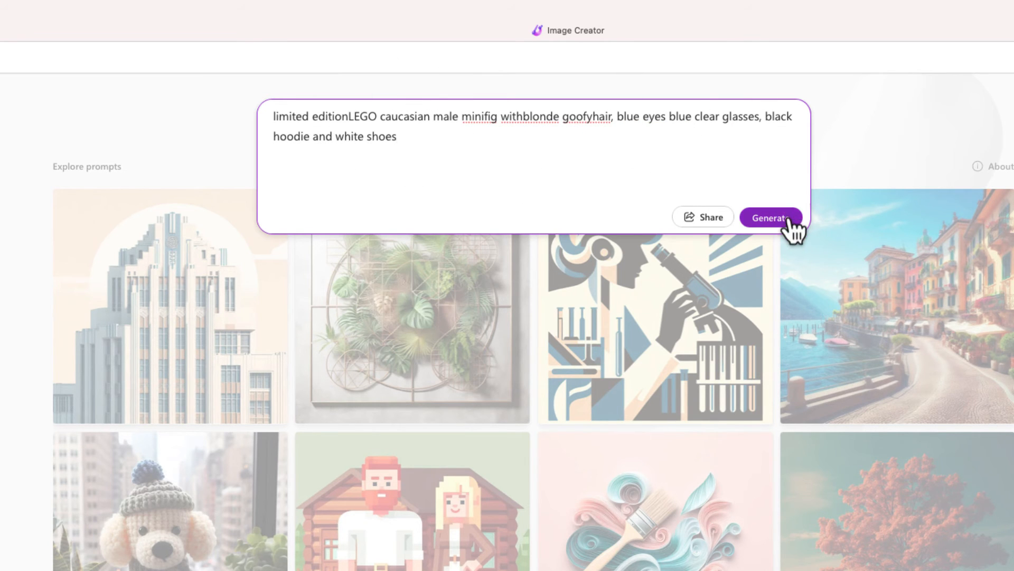
# - Generate the blonde minifig images and view the second result with two hoodie minifigs
pyautogui.click(771, 217)
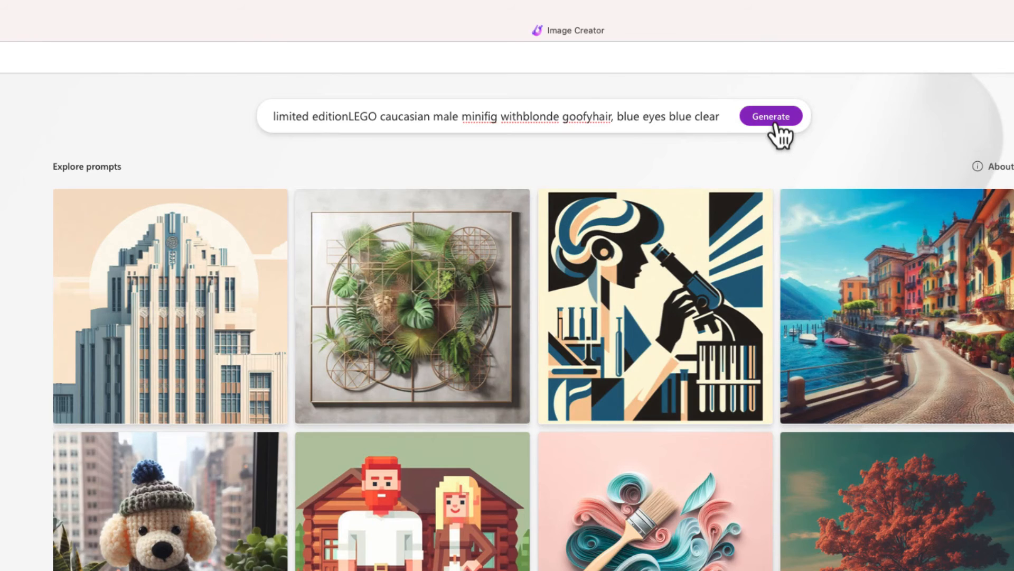
pyautogui.click(769, 116)
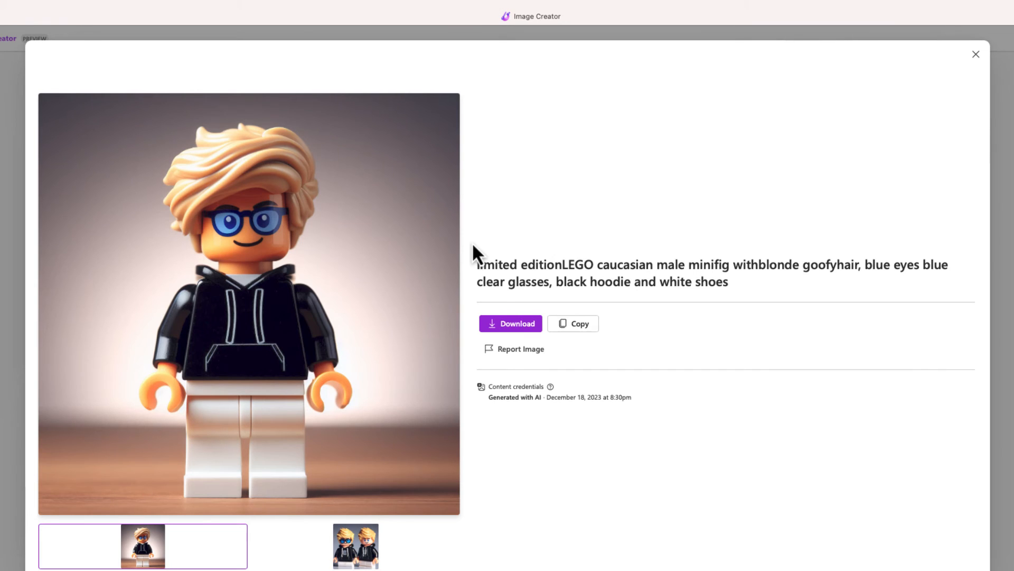
pyautogui.click(355, 547)
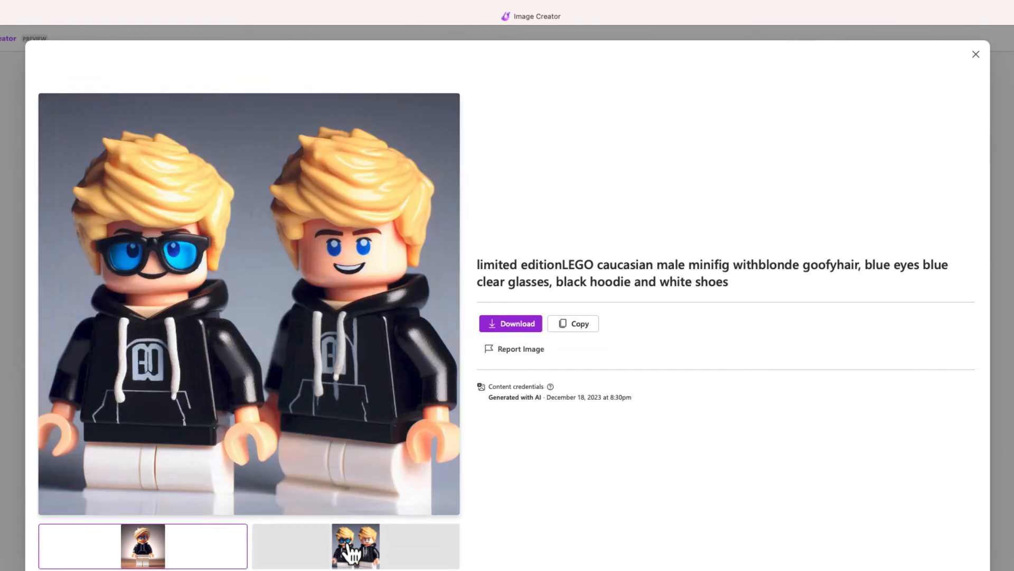
pyautogui.click(355, 545)
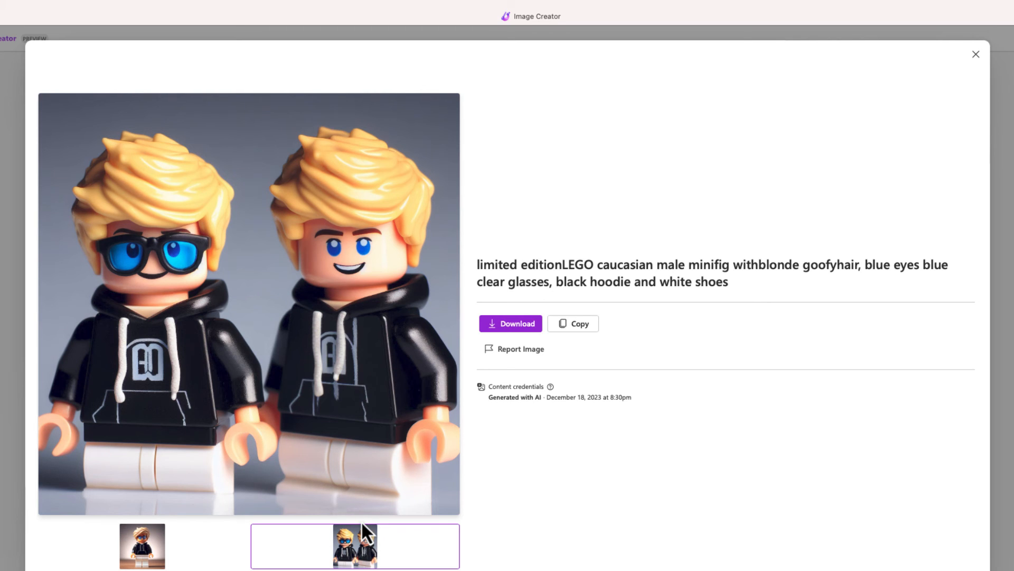